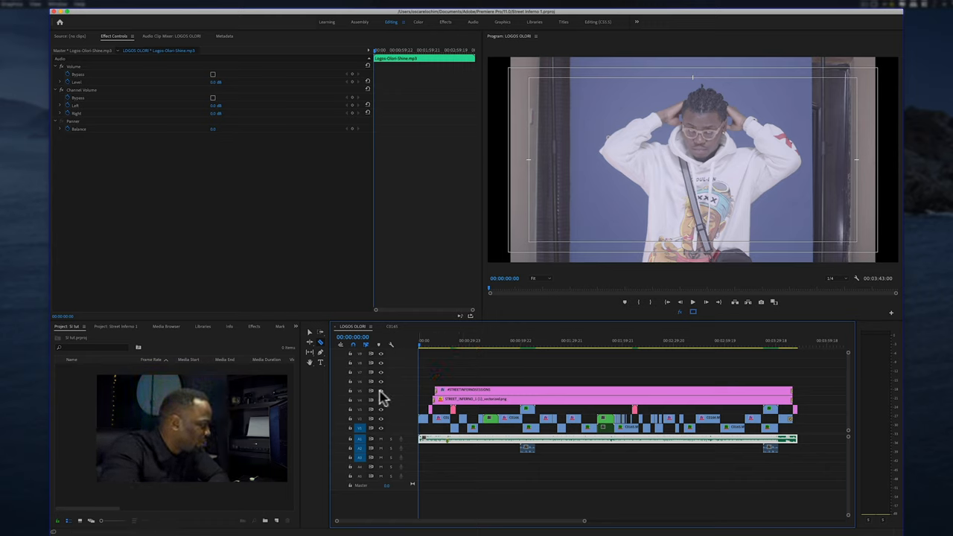
mouse_move(387, 415)
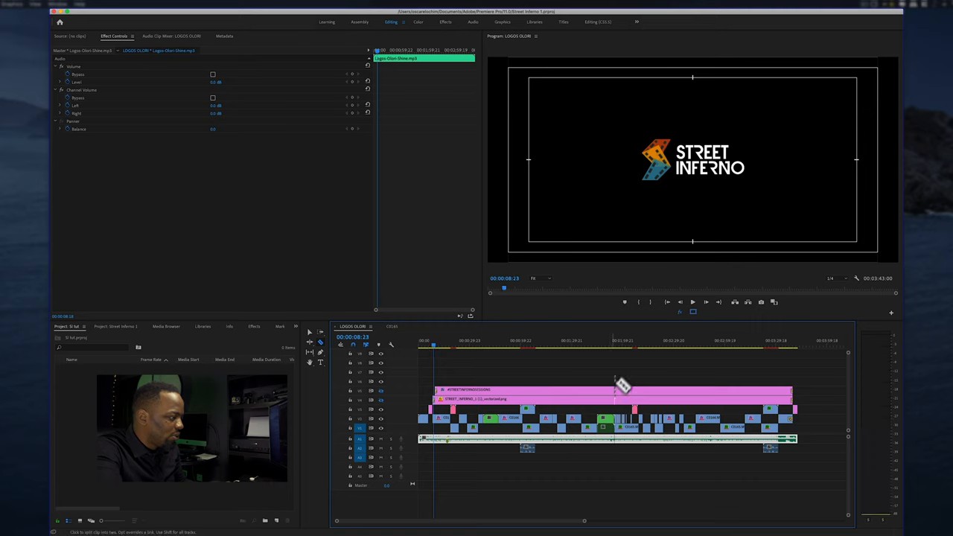
Scrub the playhead through the edit, from near the start to around 1:24
click(433, 343)
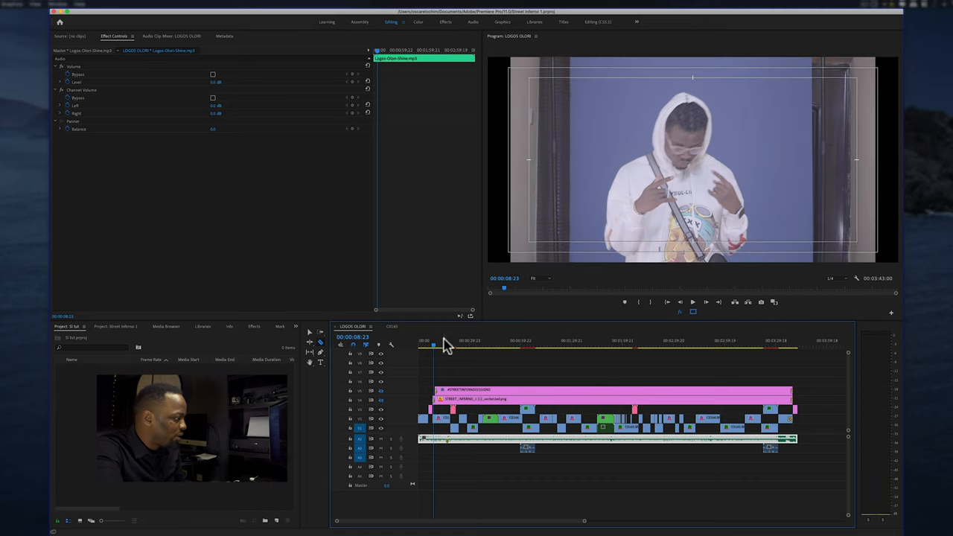
click(458, 341)
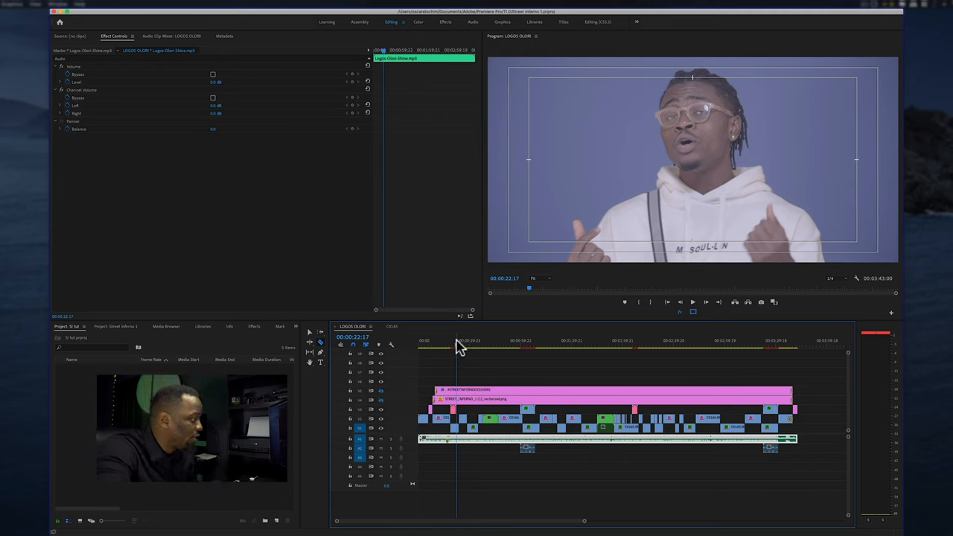
click(477, 348)
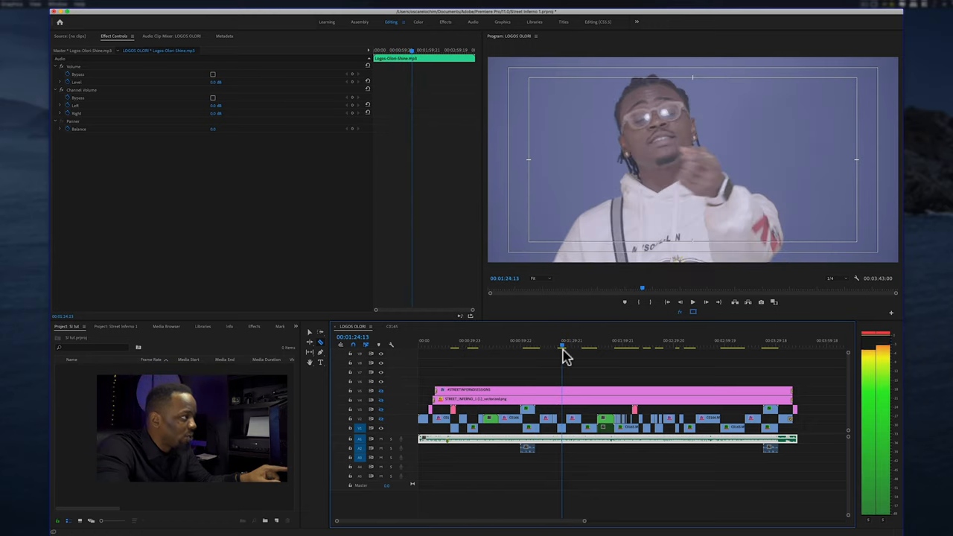
click(473, 346)
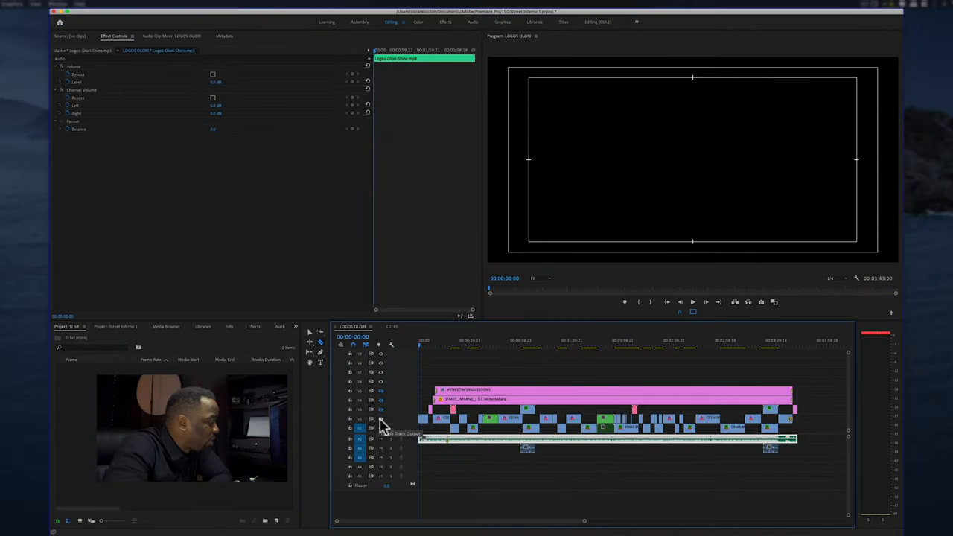
click(439, 345)
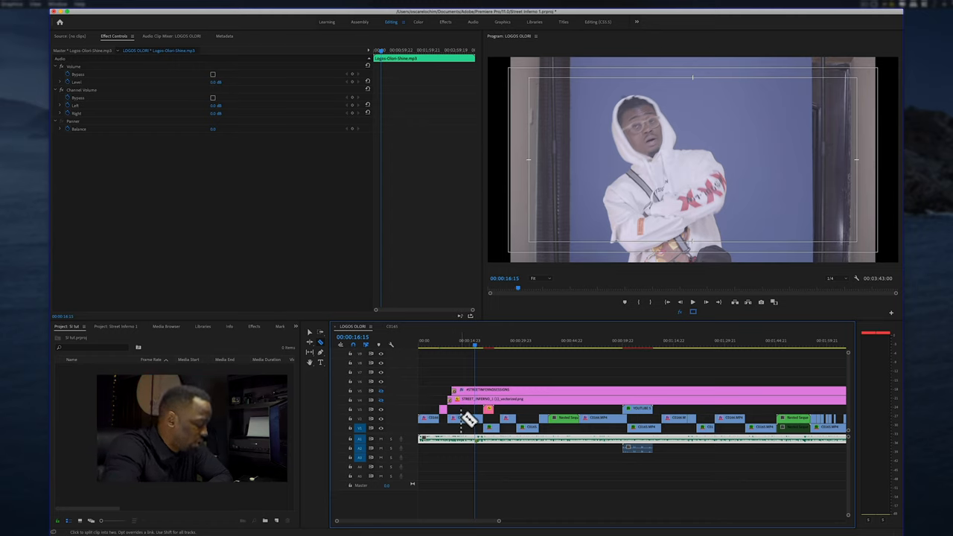
Select the clip at 16 seconds and find the Crop video effect by searching 'crop'
click(465, 418)
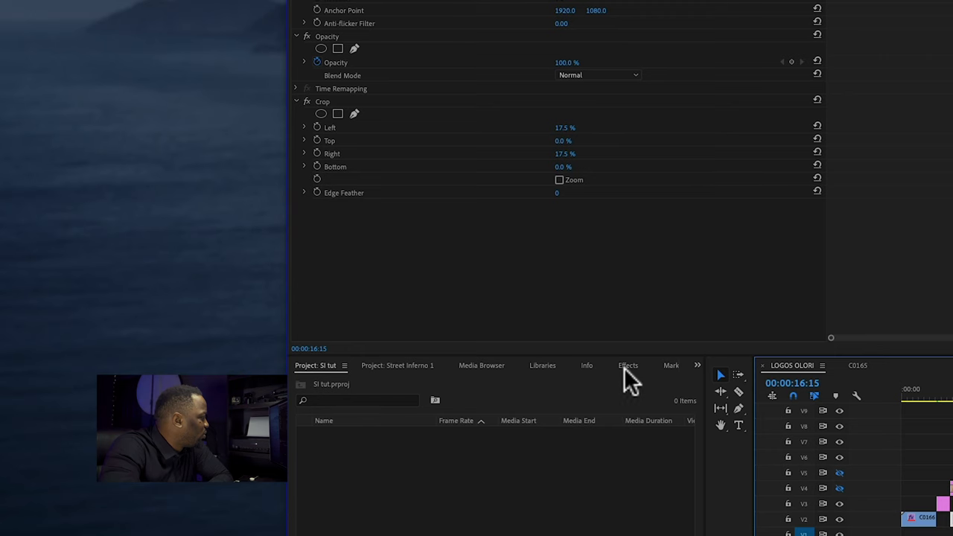
click(628, 365)
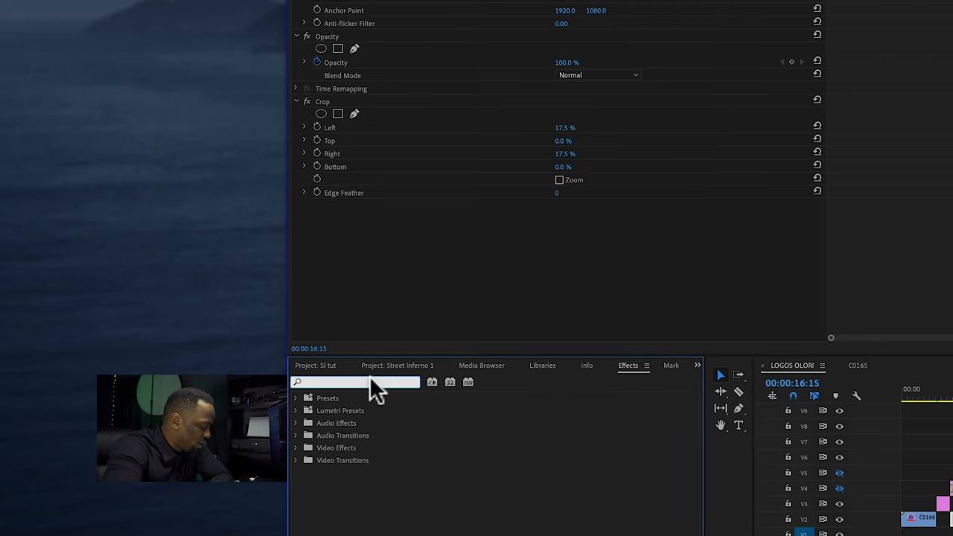
text(crop)
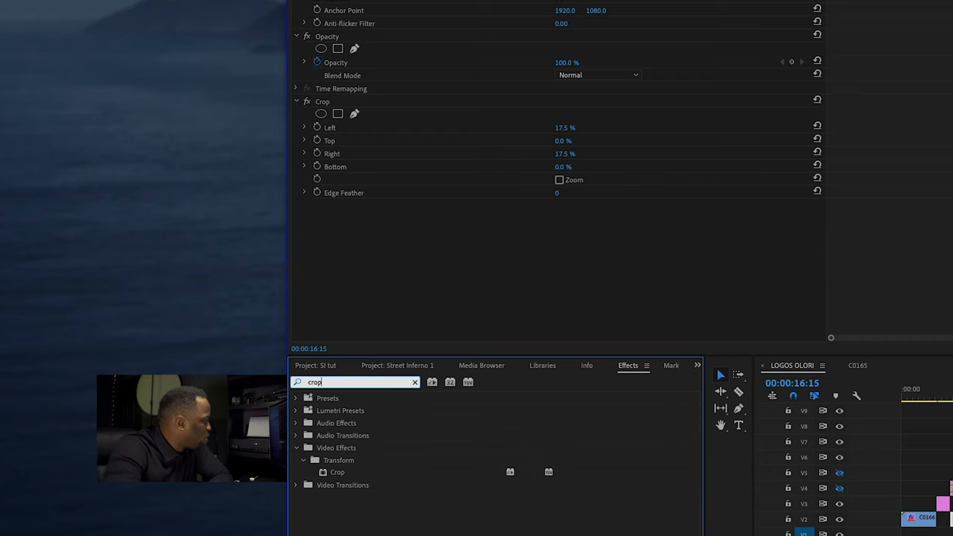
click(337, 472)
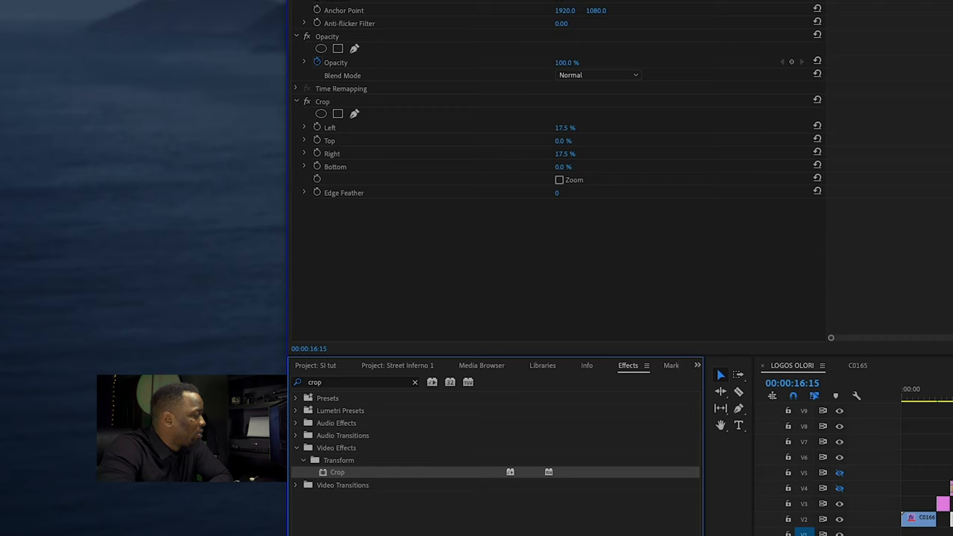
mouse_move(346, 138)
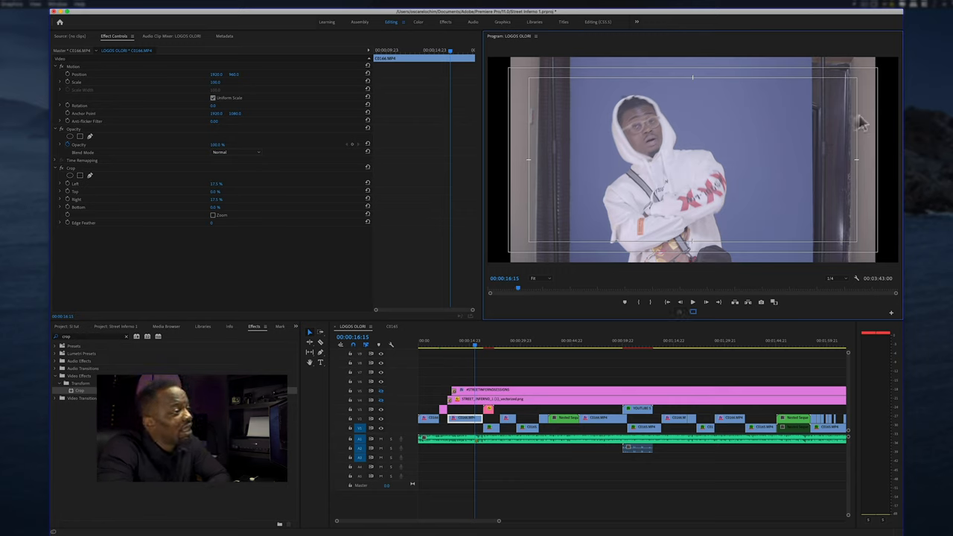
mouse_move(529, 82)
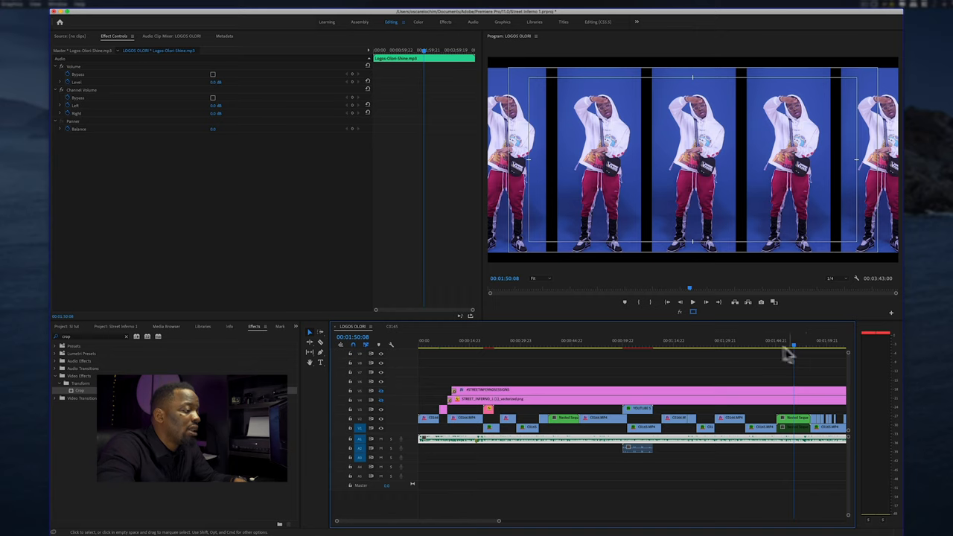
Open Nested Sequence 10 from the nested carousel clip in the timeline
click(773, 344)
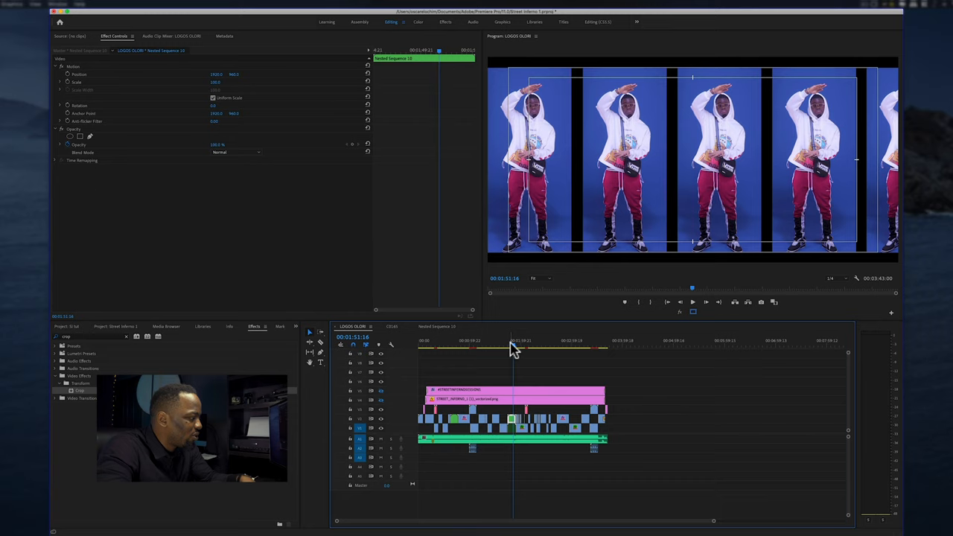
Move the playhead to the lower-third title shot near 2:06, then switch to the browser
click(527, 340)
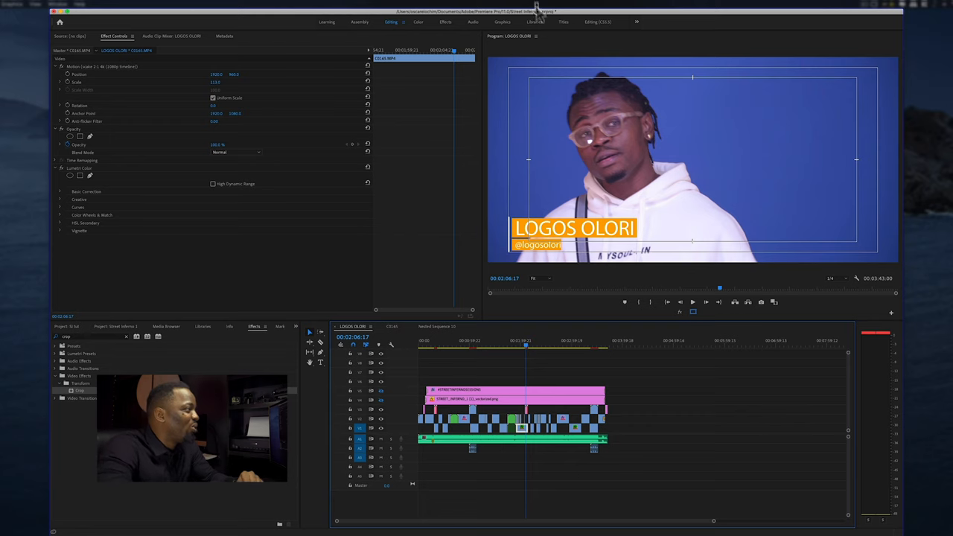
click(502, 21)
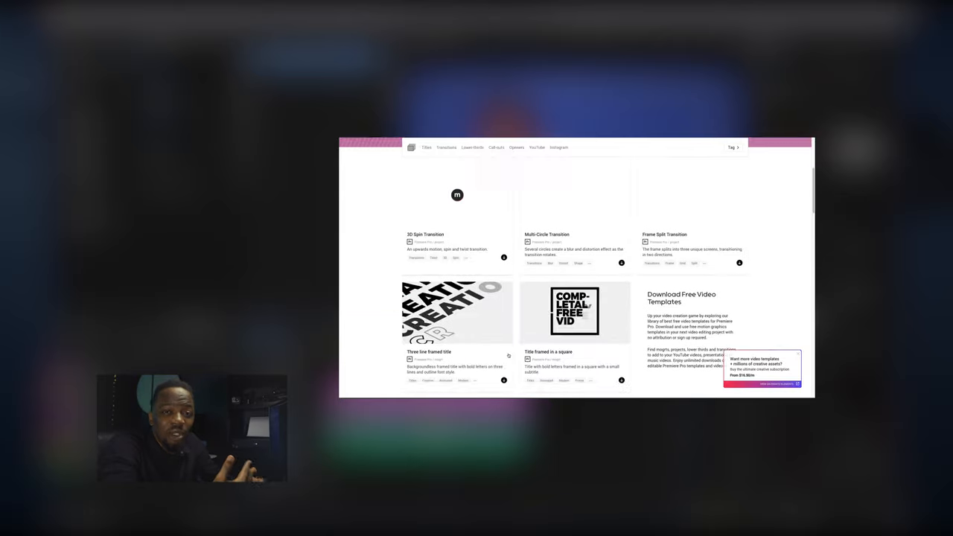
Scroll through Mixkit's free Premiere Pro templates and its stock video gallery
scroll(down, 3)
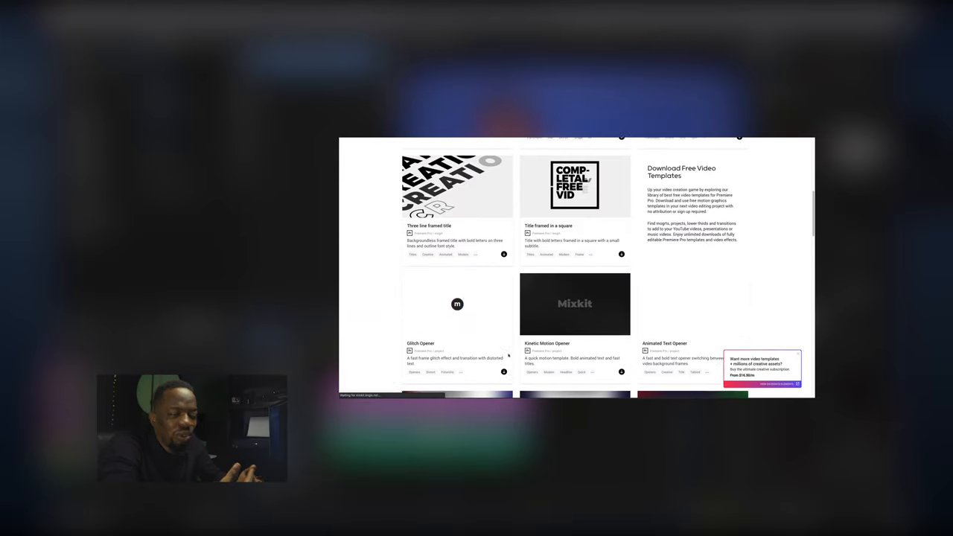
scroll(down, 3)
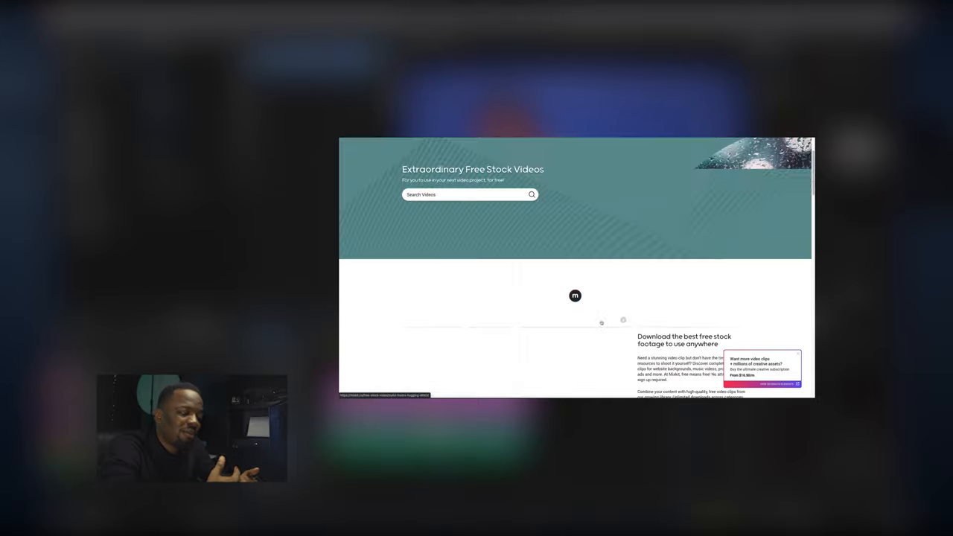
scroll(down, 3)
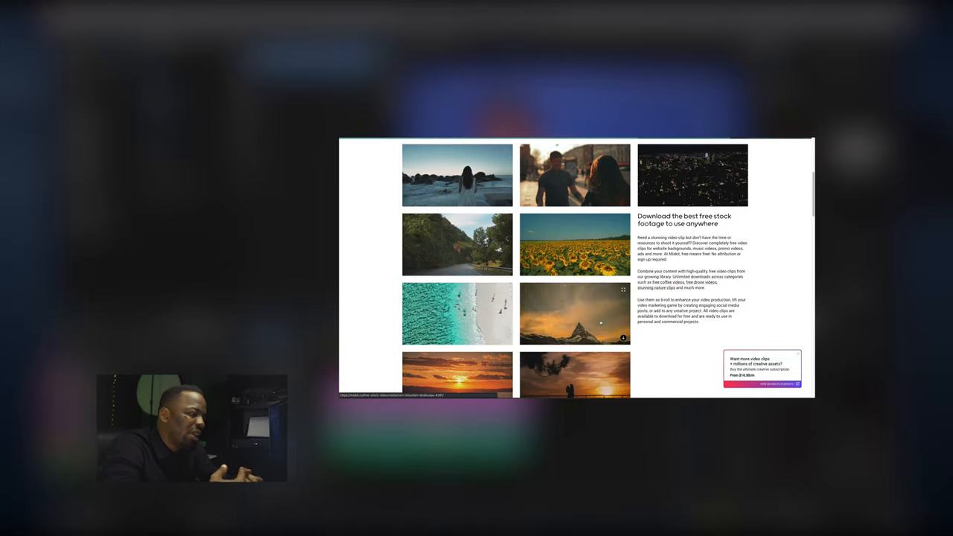
scroll(down, 3)
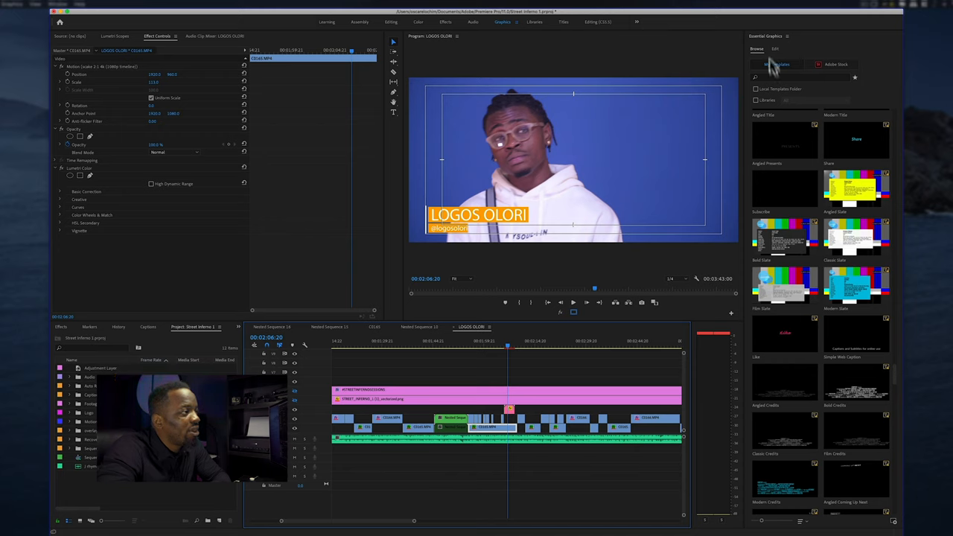
click(777, 64)
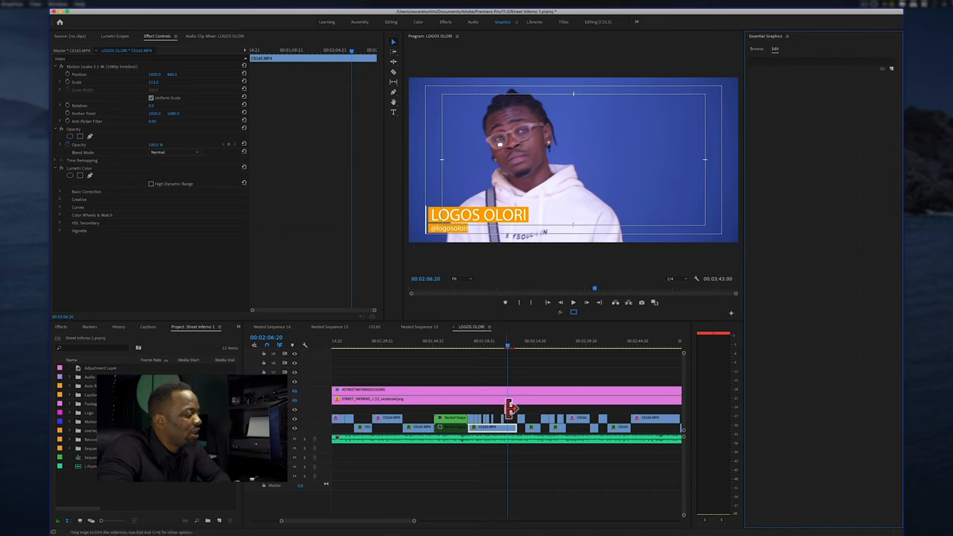
click(508, 417)
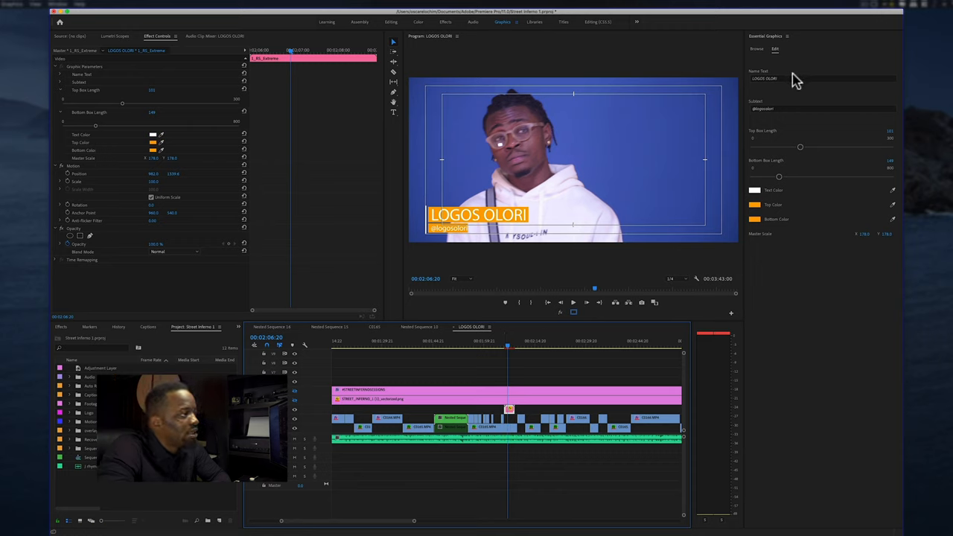
click(822, 78)
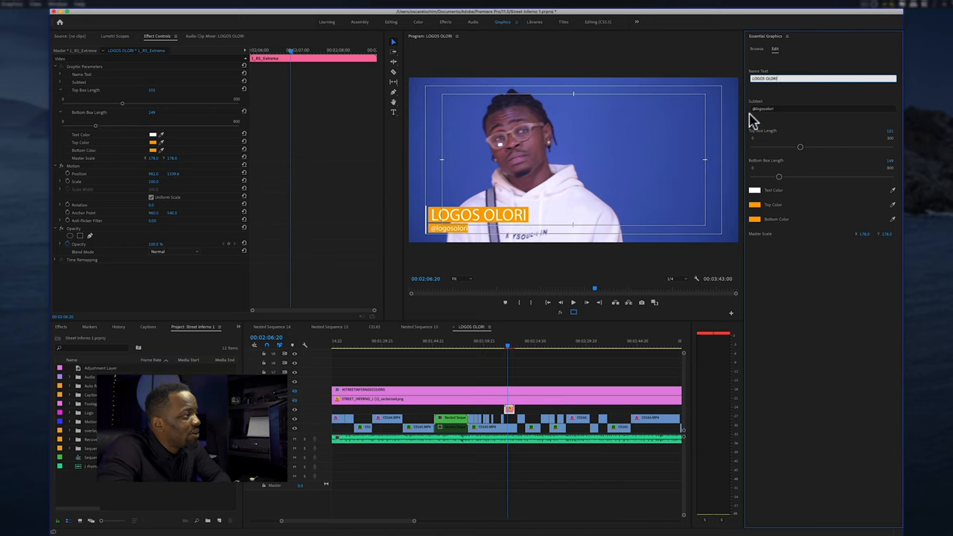
click(820, 108)
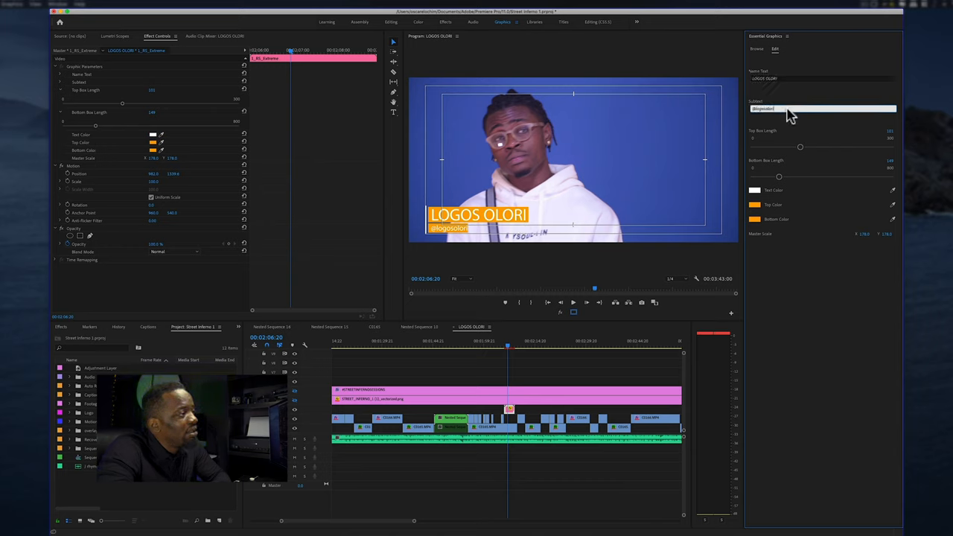